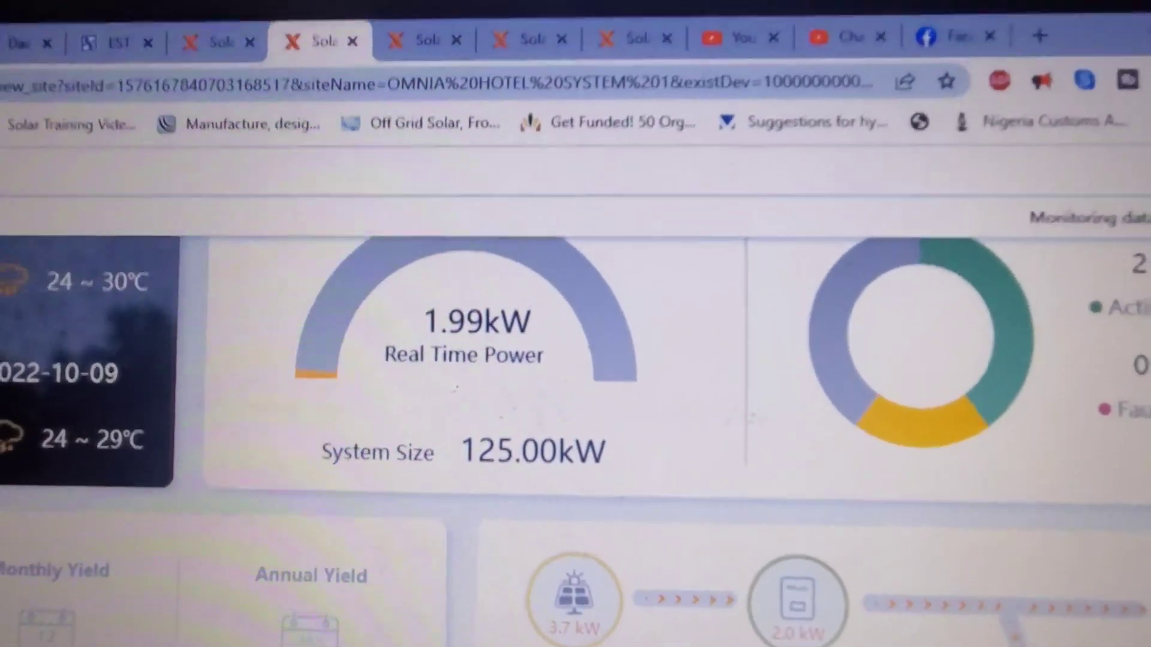
scroll(down, 3)
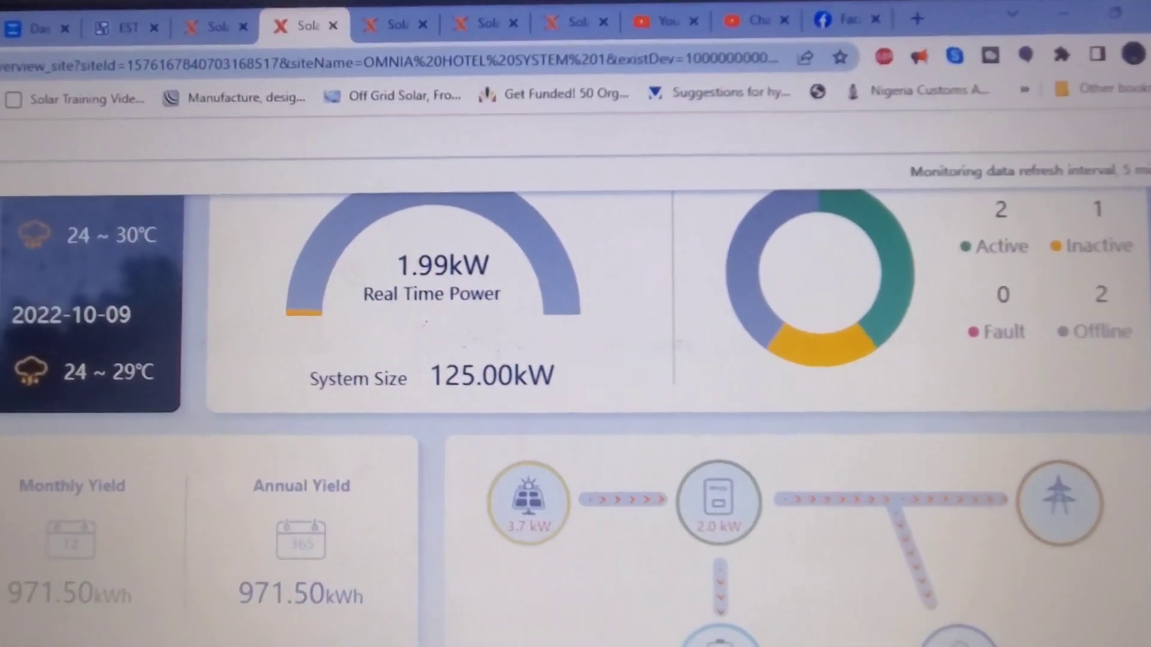
scroll(down, 3)
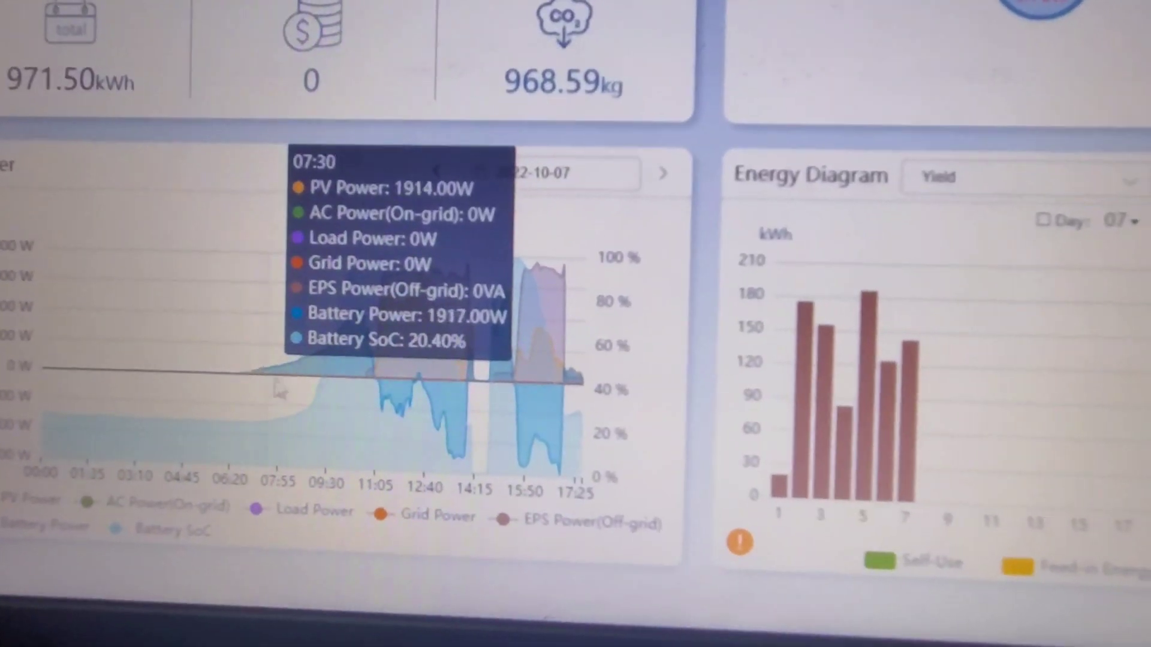
mouse_move(360, 382)
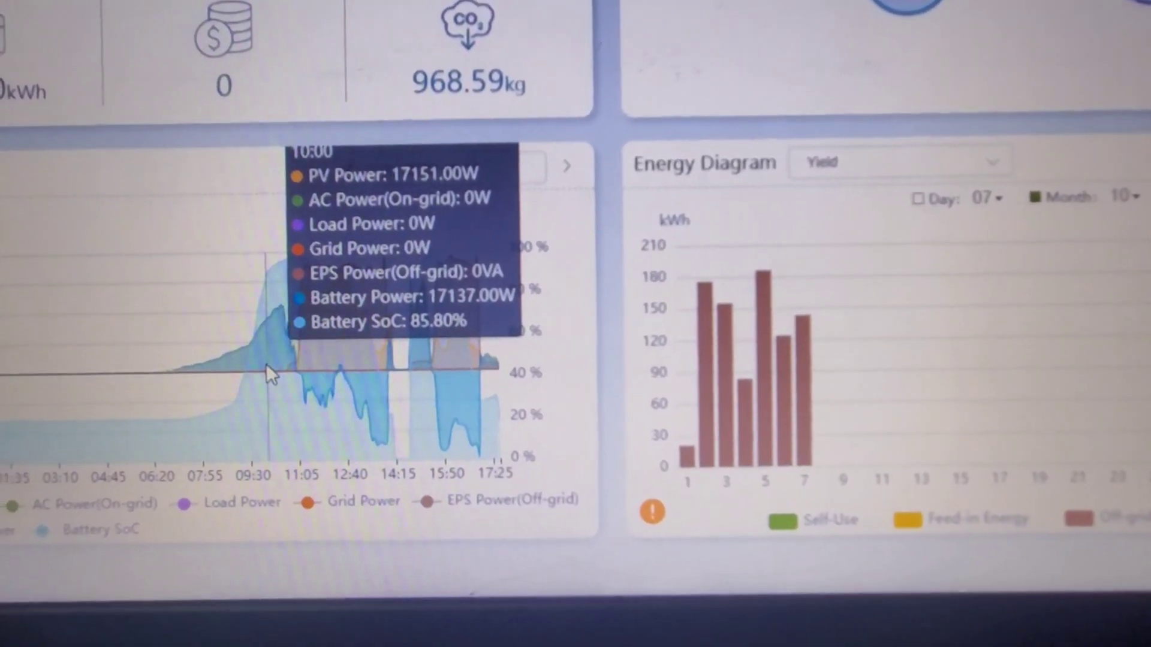
mouse_move(261, 366)
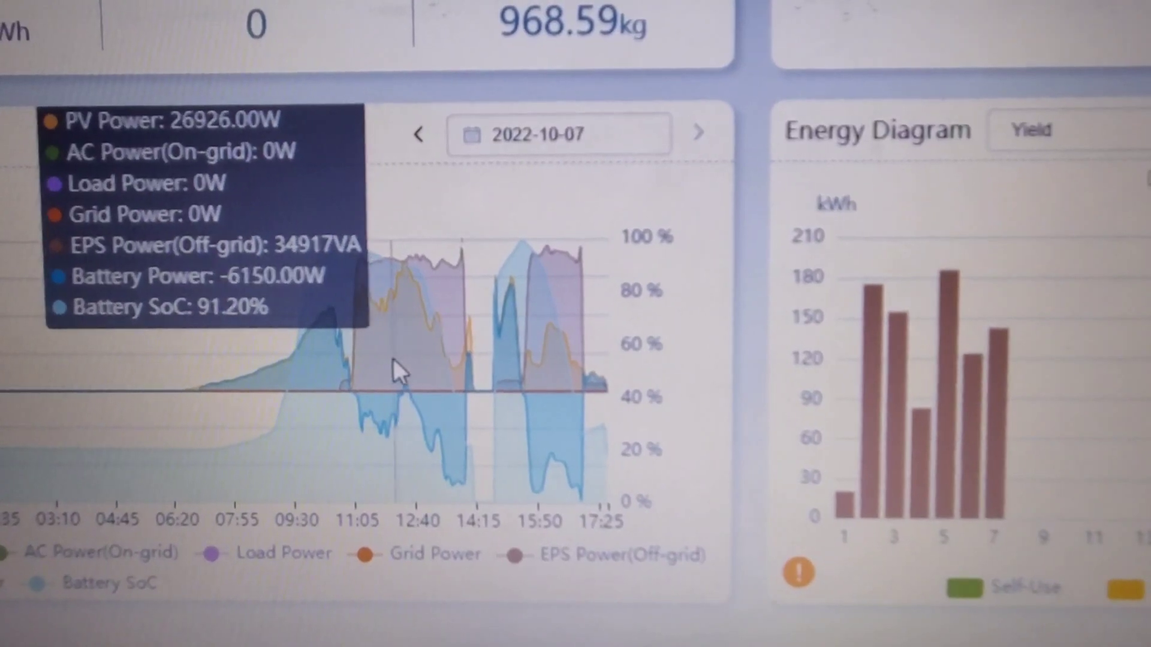
mouse_move(422, 367)
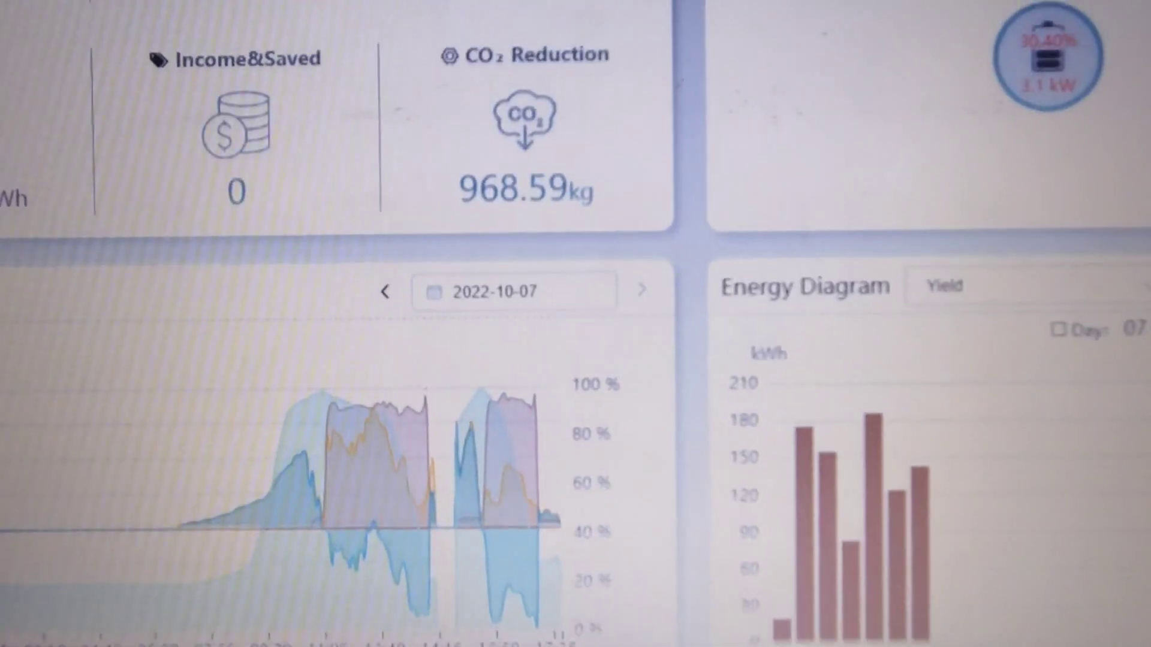
mouse_move(396, 554)
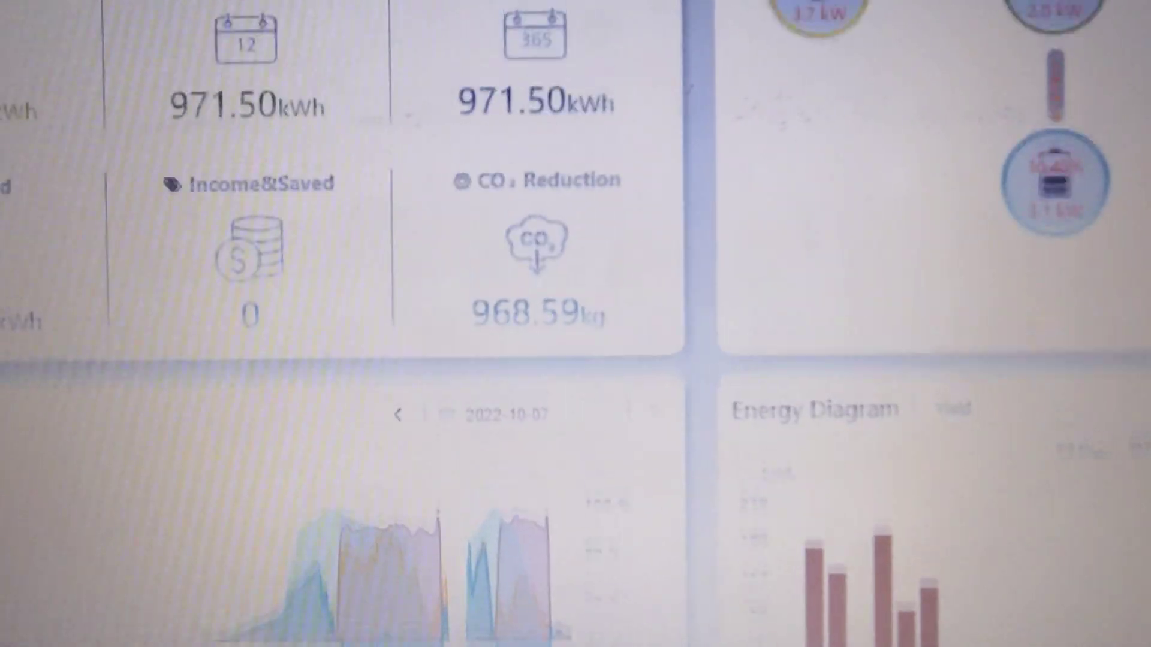
mouse_move(403, 617)
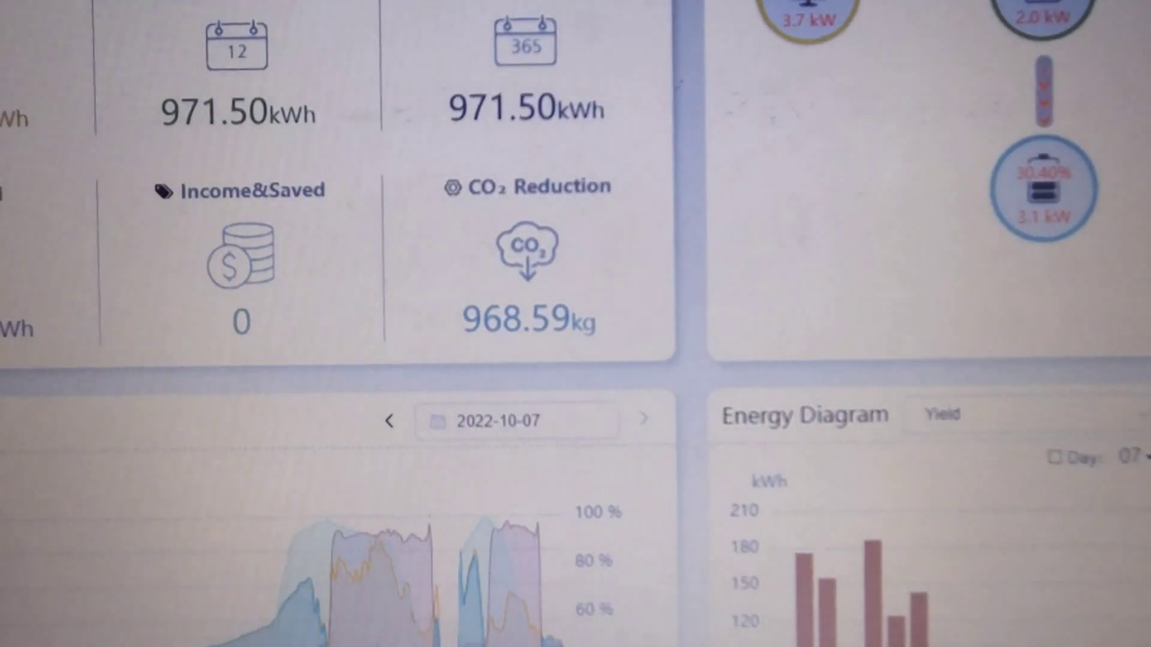
scroll(down, 3)
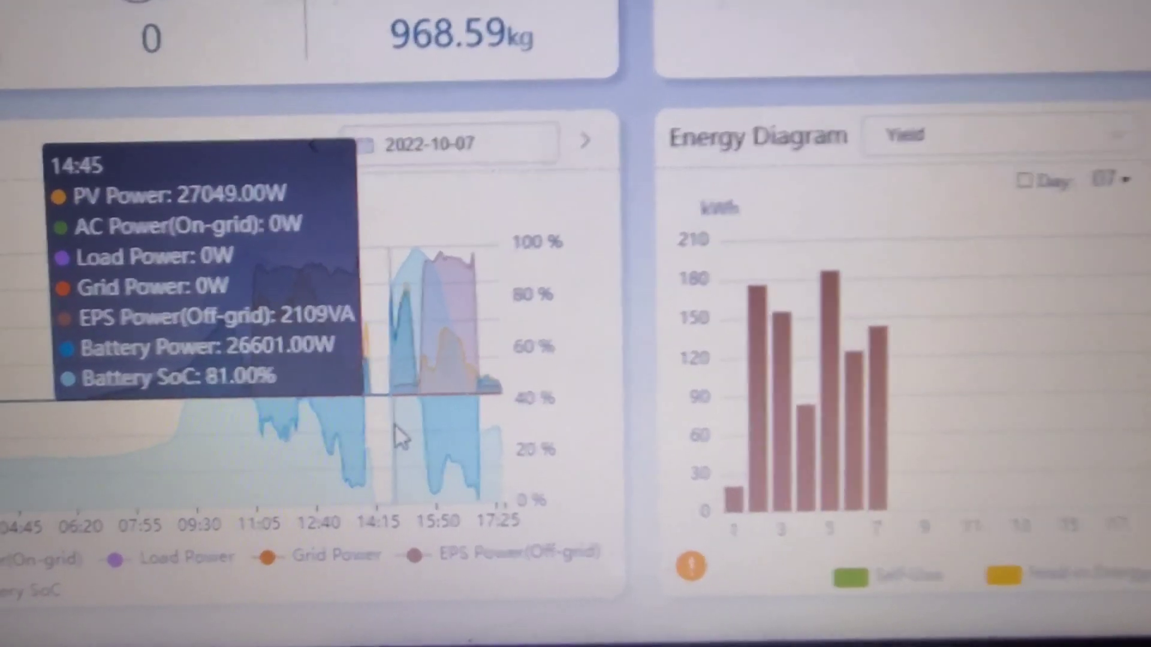
mouse_move(500, 429)
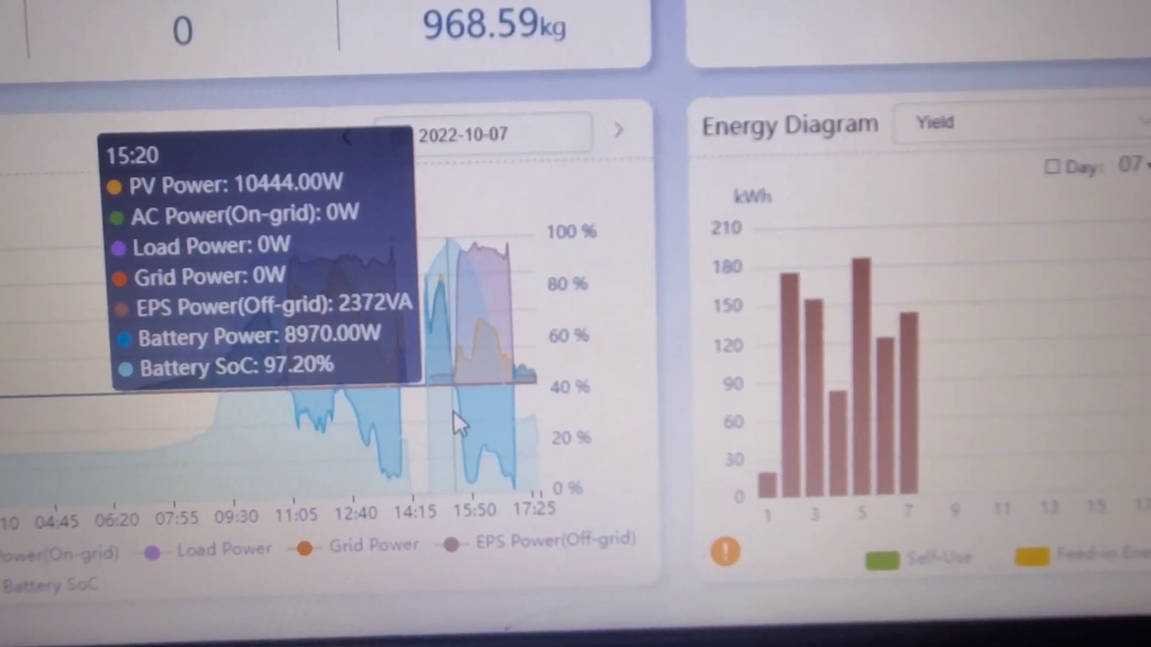
mouse_move(451, 419)
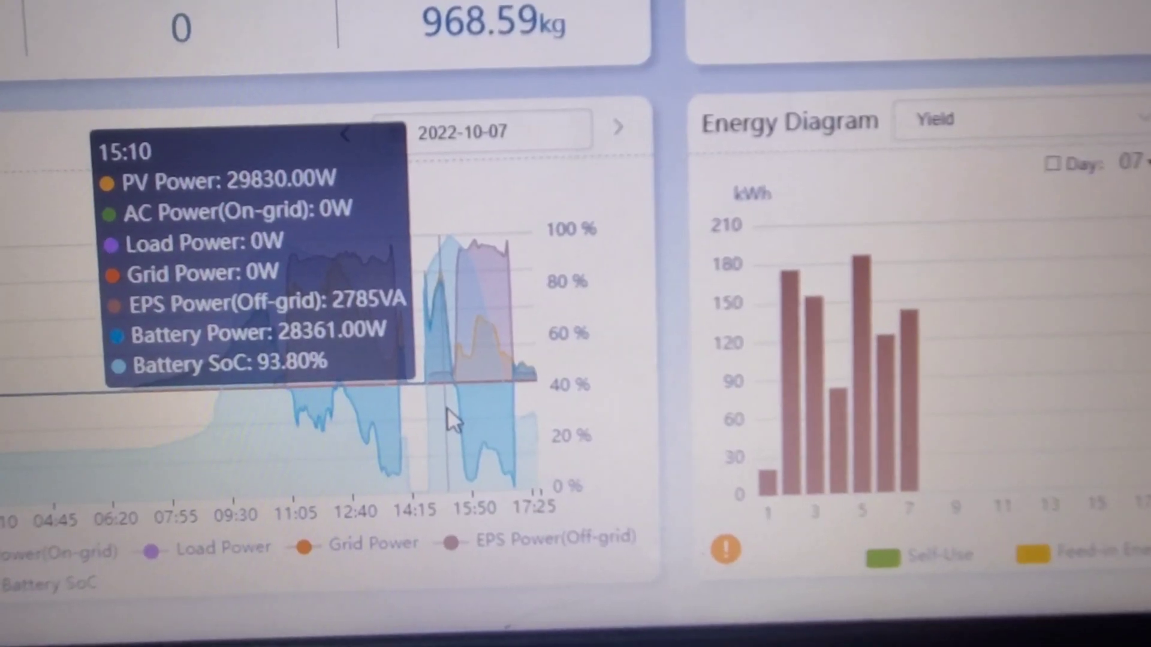
mouse_move(463, 412)
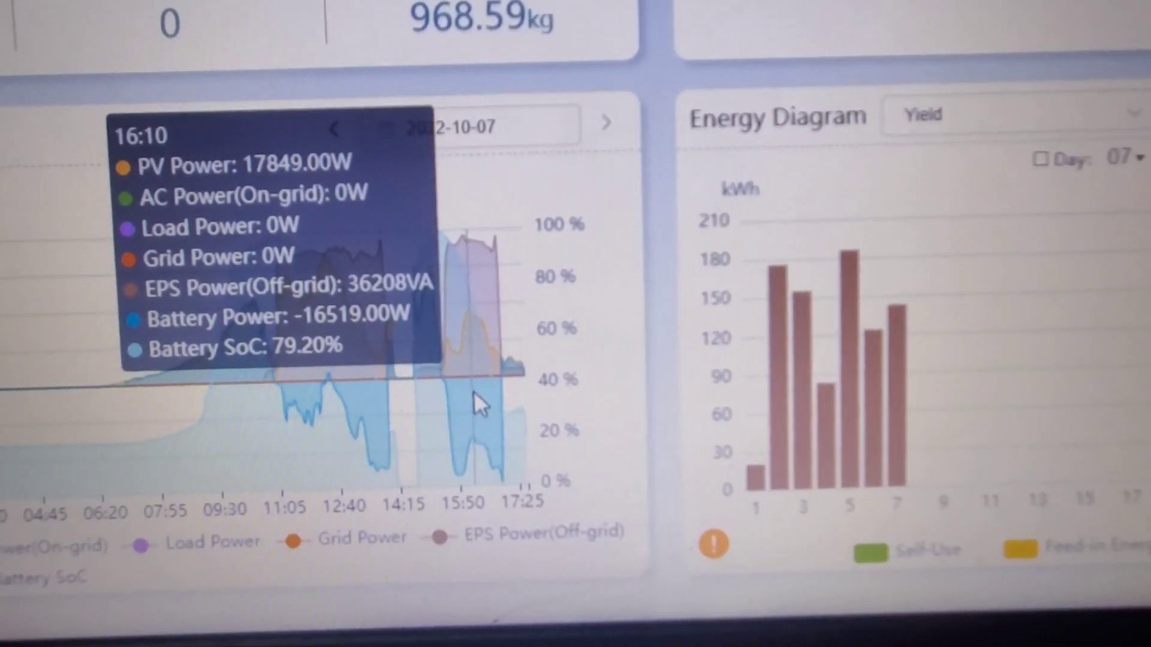
mouse_move(500, 399)
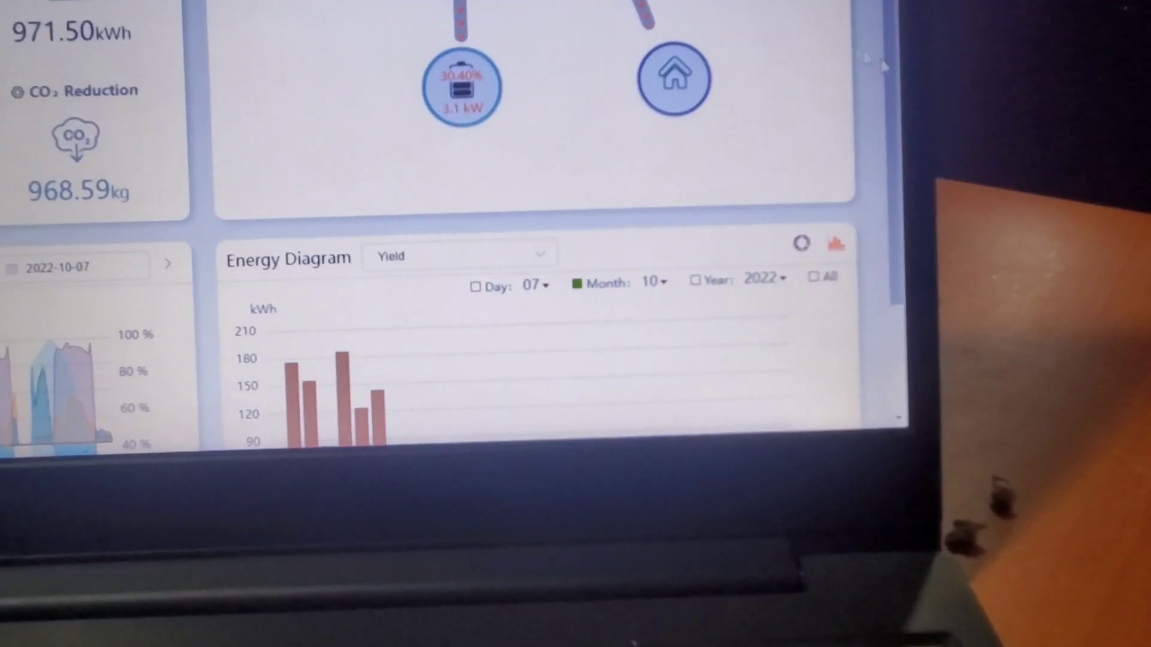
scroll(down, 3)
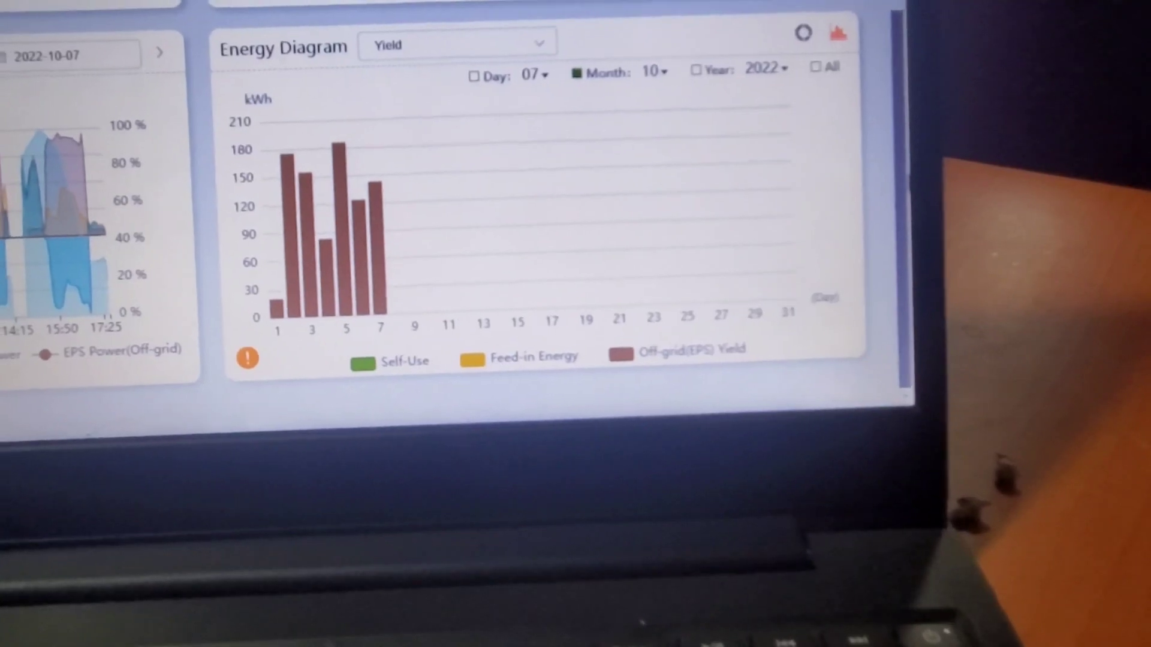
mouse_move(374, 198)
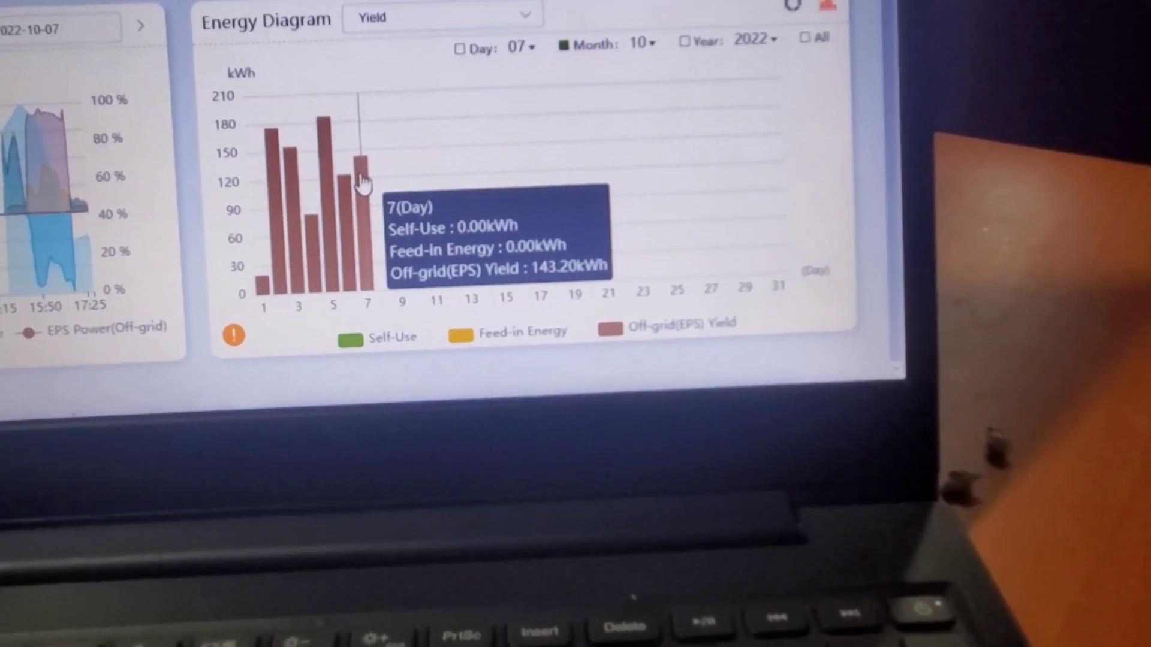
mouse_move(334, 177)
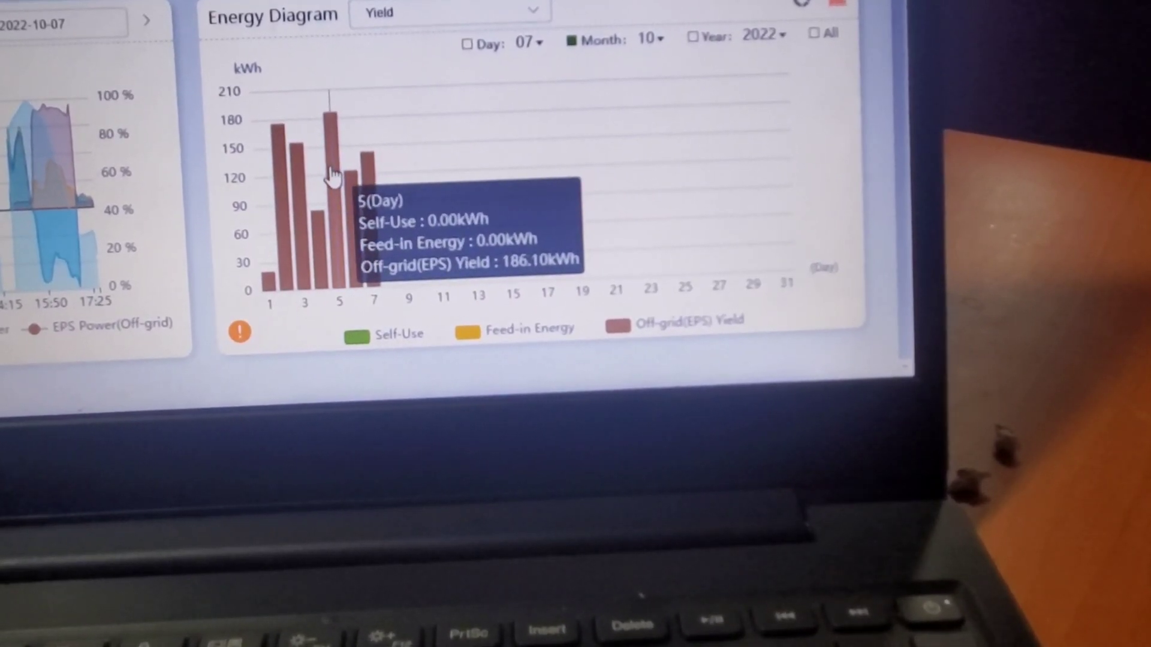